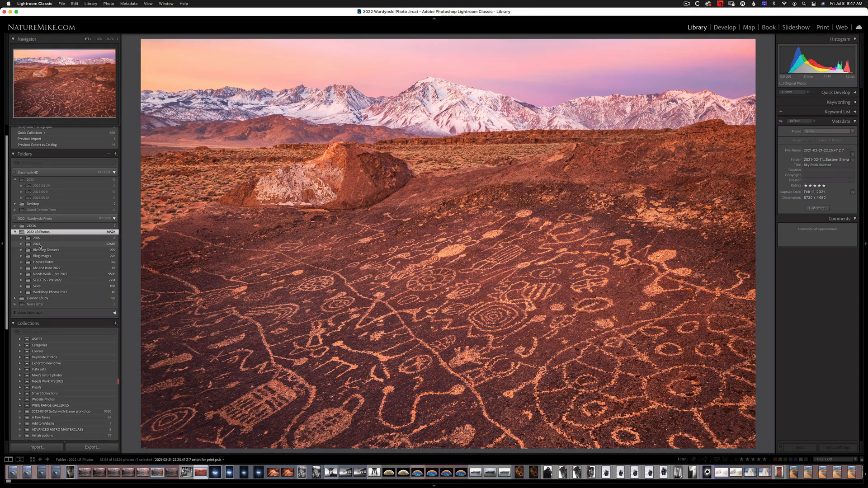
- Start creating a new collection from the Collections panel, then cancel it
{"action": "left_click", "coordinate": [21, 243]}
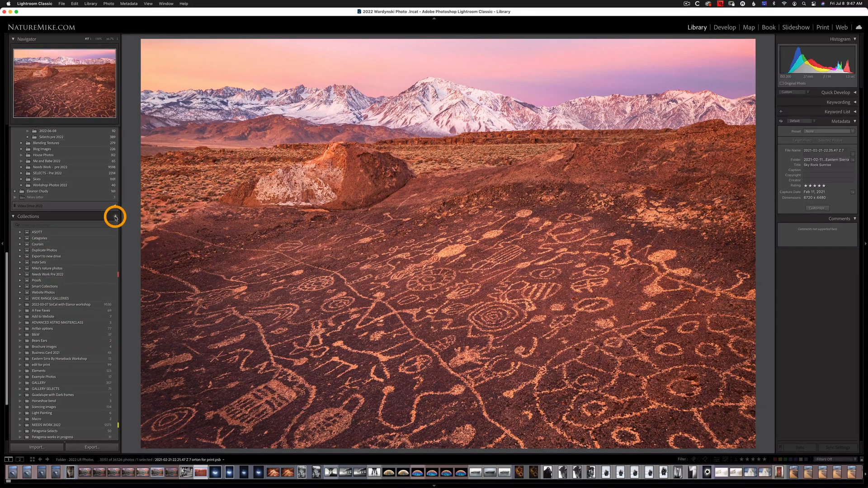
{"action": "left_click", "coordinate": [115, 217]}
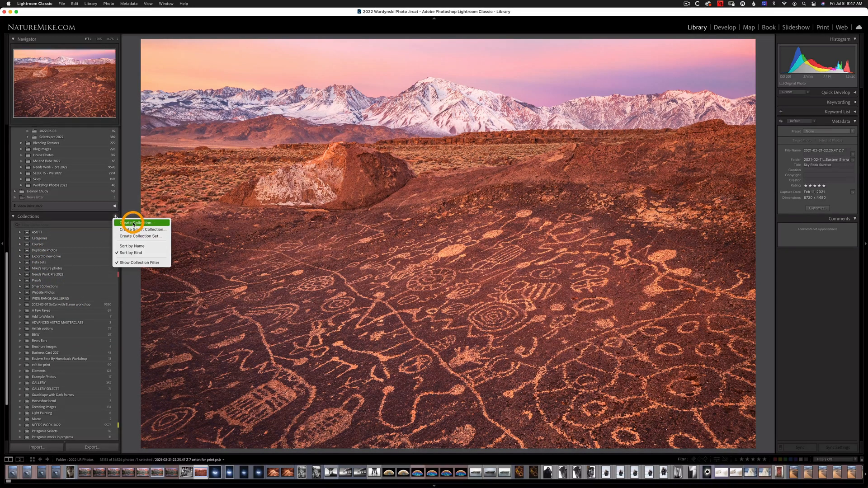
{"action": "left_click", "coordinate": [136, 223]}
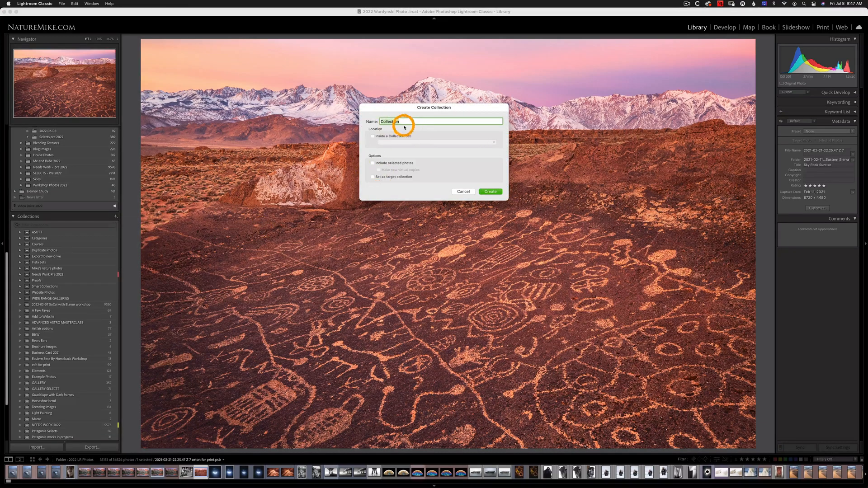
{"action": "mouse_move", "coordinate": [464, 192]}
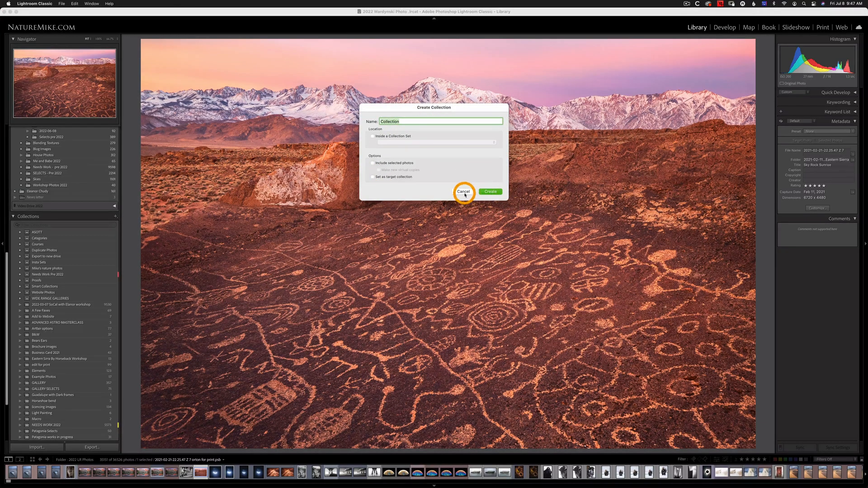
{"action": "left_click", "coordinate": [463, 191]}
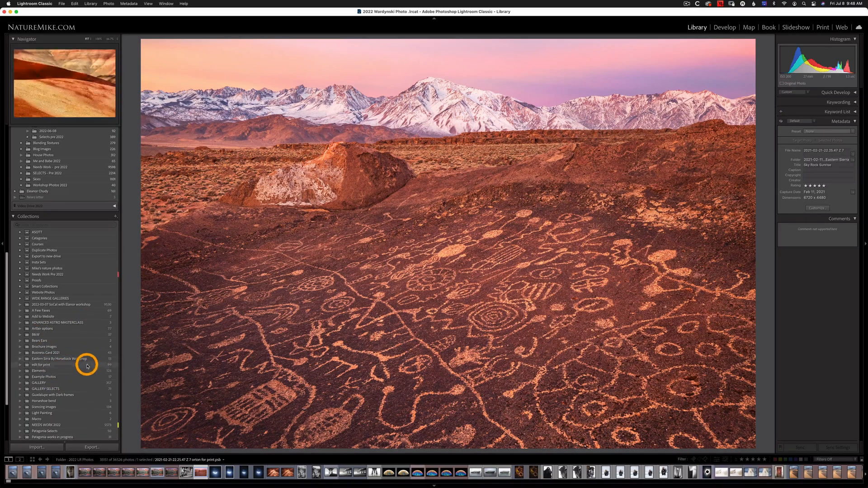
- Show the GALLERY SELECTS collection's 71 photos in the grid
{"action": "left_click", "coordinate": [46, 383]}
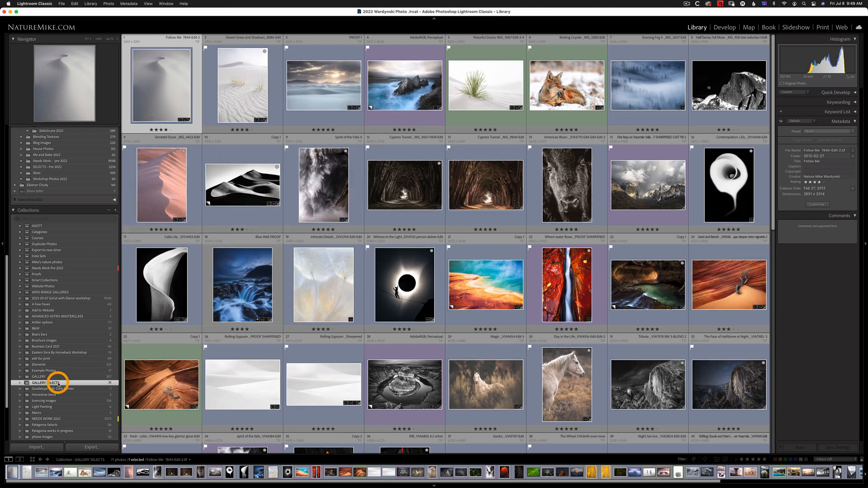
- Begin File > Export as Catalog with the name Gallery Selects
{"action": "left_click", "coordinate": [62, 4]}
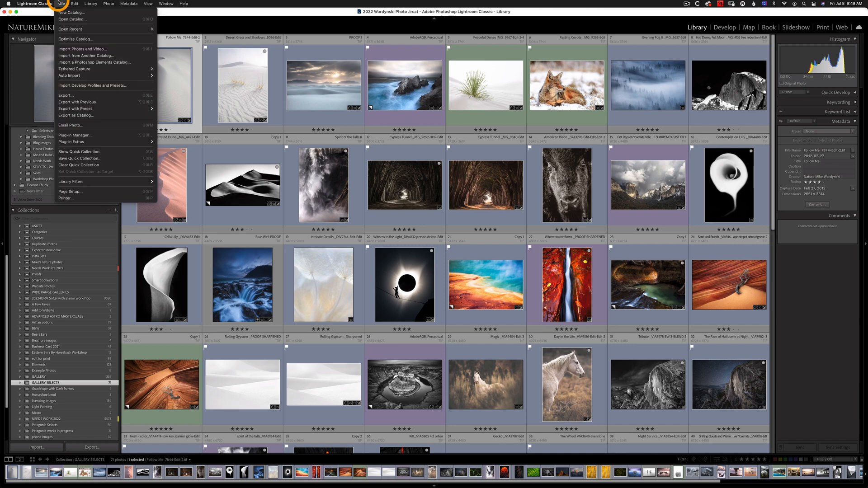
{"action": "mouse_move", "coordinate": [101, 115]}
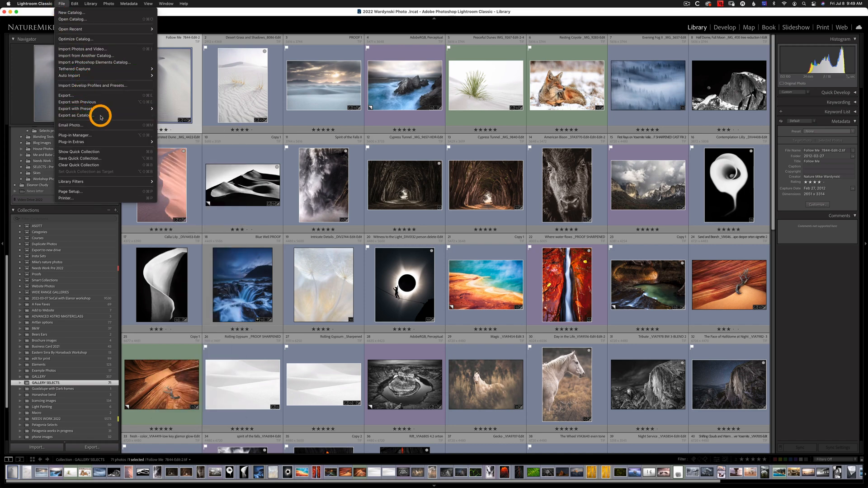
{"action": "left_click", "coordinate": [75, 115]}
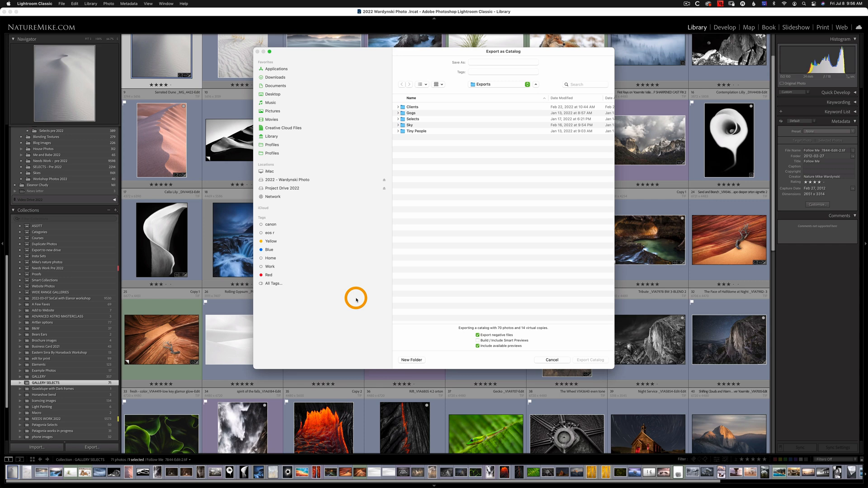
{"action": "left_click", "coordinate": [503, 61]}
{"action": "type", "text": "Gallery Selects"}
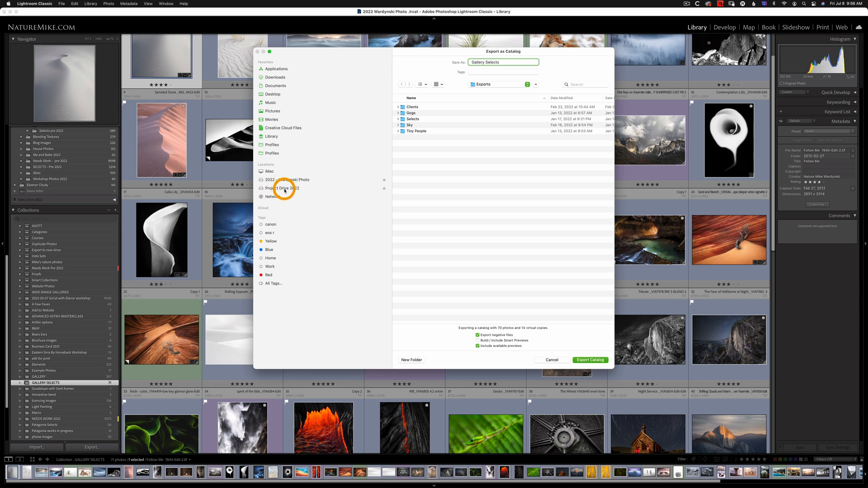
- Create a new LR photos 2022 folder on Project Drive 2022 as the export destination
{"action": "left_click", "coordinate": [286, 188]}
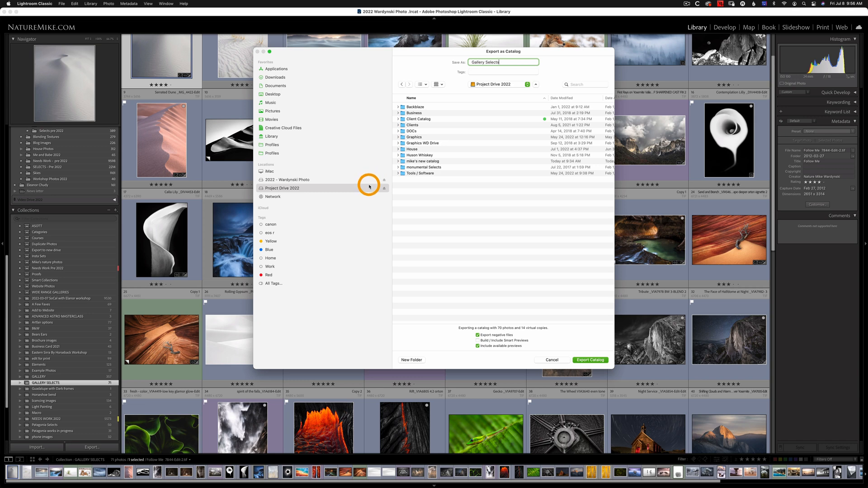
{"action": "left_click", "coordinate": [425, 161]}
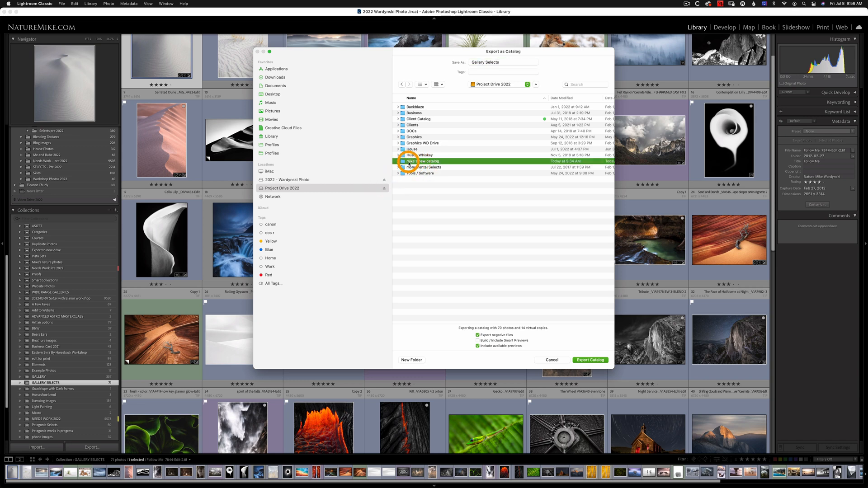
{"action": "left_click", "coordinate": [398, 161]}
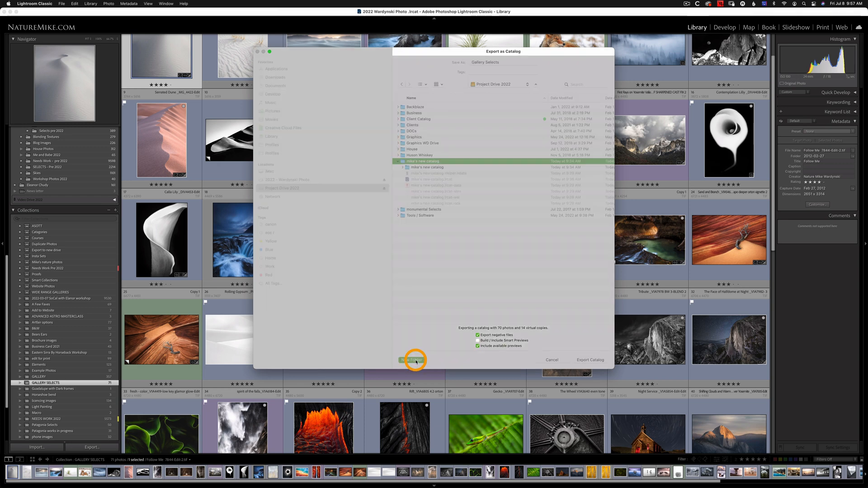
{"action": "left_click", "coordinate": [412, 360]}
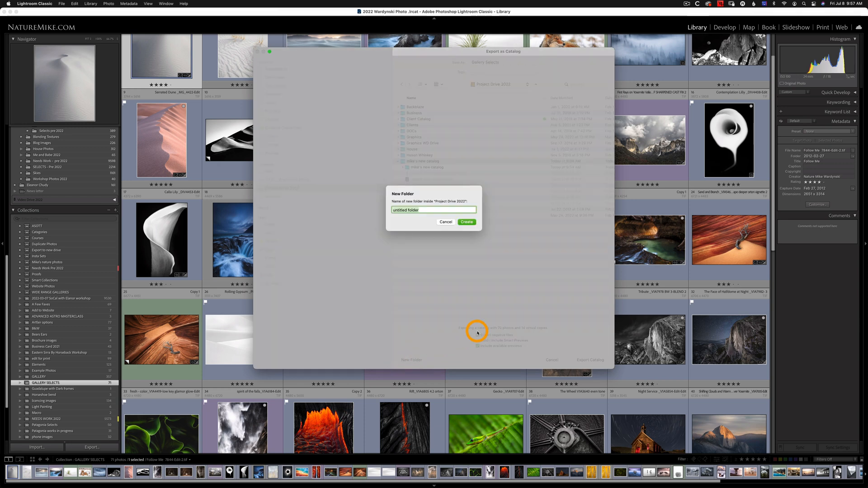
{"action": "type", "text": "LR photos 2022"}
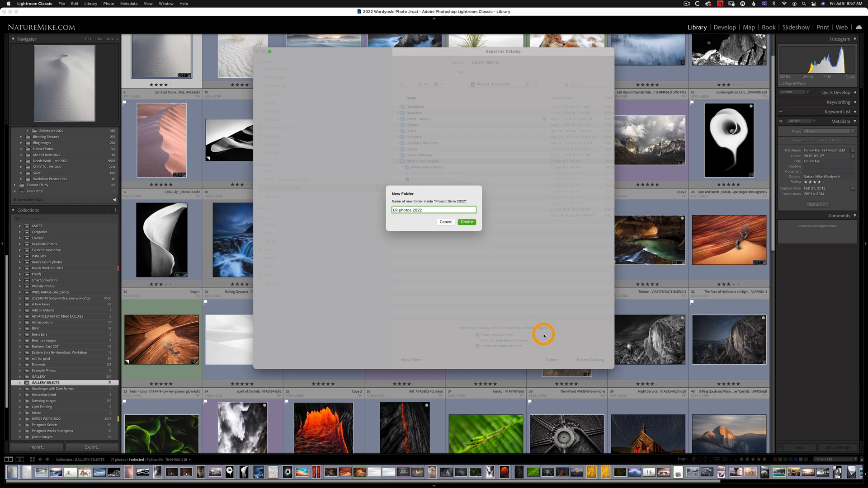
{"action": "left_click", "coordinate": [467, 223]}
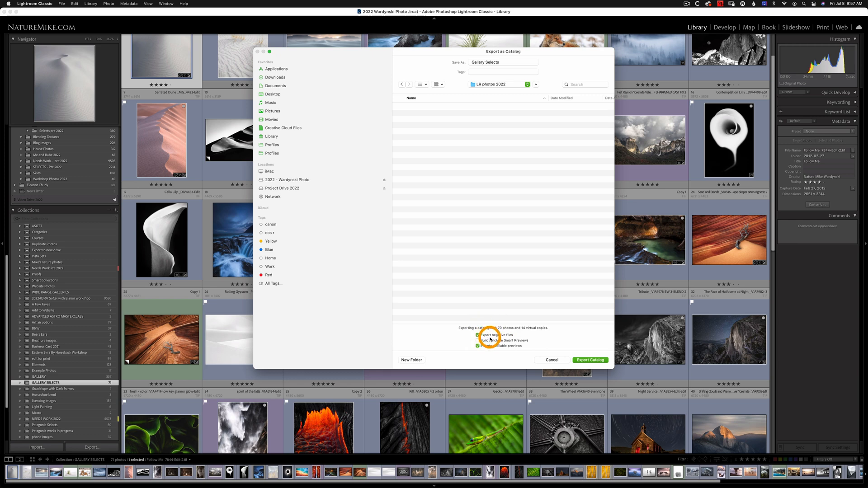
- Export the catalog with negative files and available previews included, Smart Previews off
{"action": "left_click", "coordinate": [478, 335]}
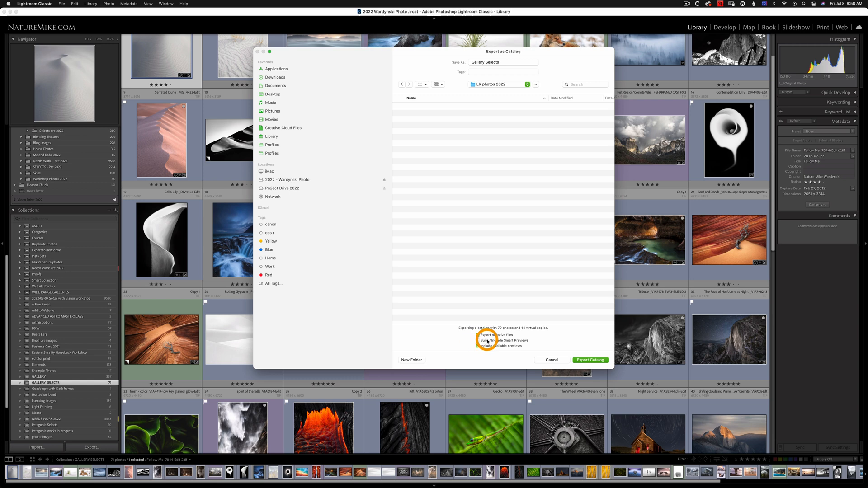
{"action": "left_click", "coordinate": [477, 335]}
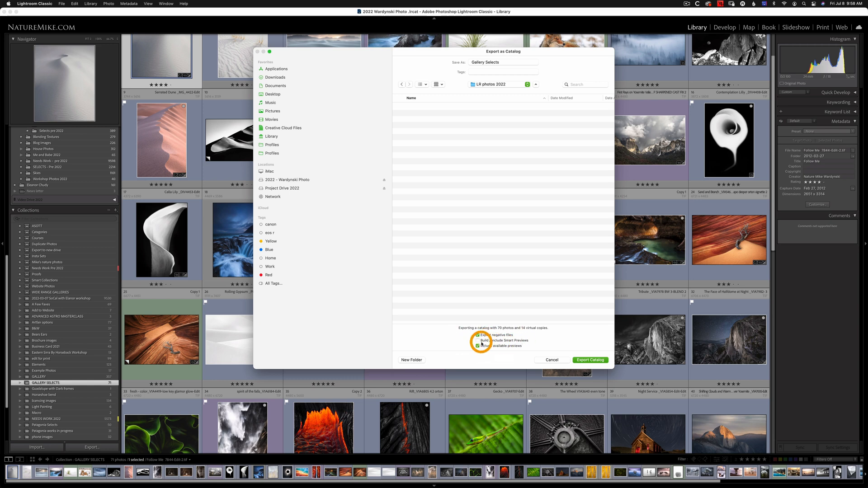
{"action": "left_click", "coordinate": [477, 341]}
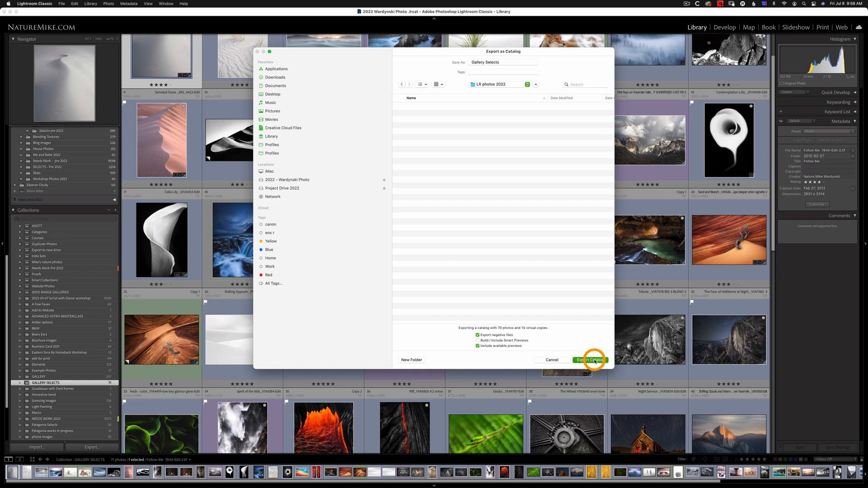
{"action": "left_click", "coordinate": [590, 360]}
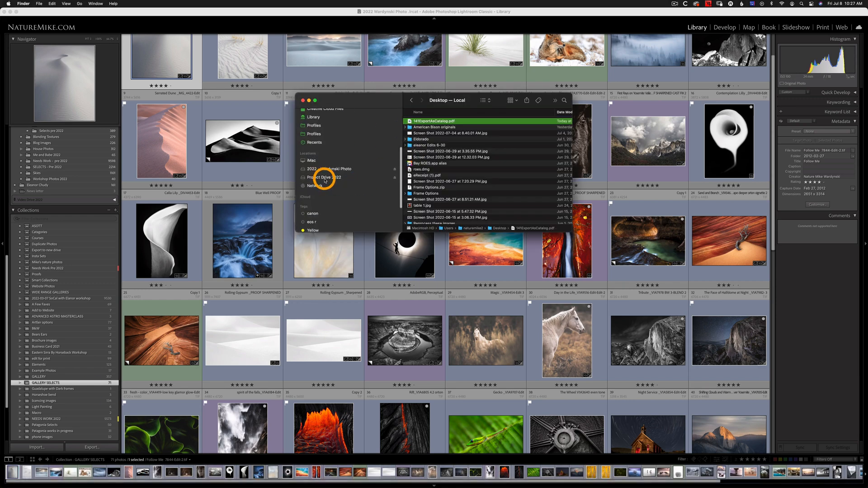
- Show the Project Drive 2022 location in the Finder sidebar
{"action": "left_click", "coordinate": [324, 177]}
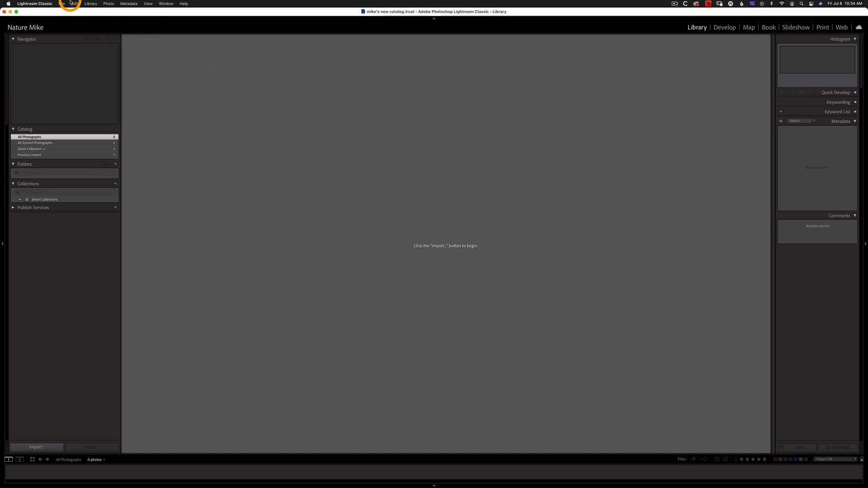
- Choose Gallery Selects.lrcat via File > Import from Another Catalog
{"action": "left_click", "coordinate": [61, 3]}
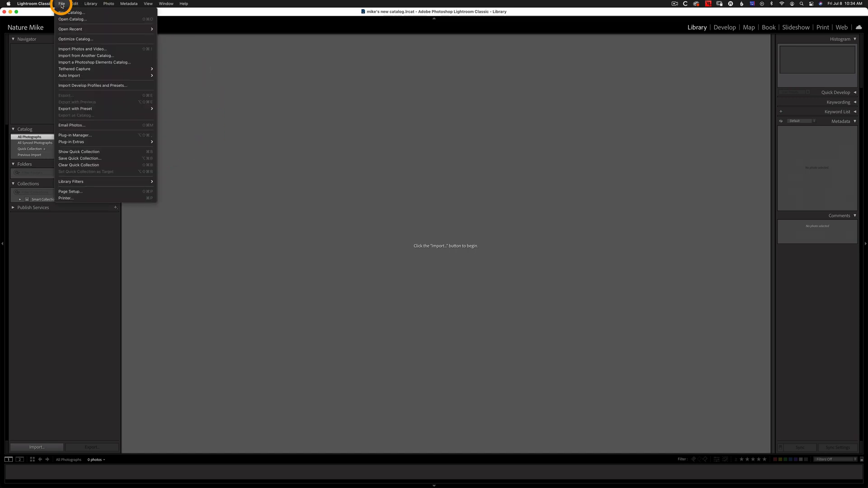
{"action": "mouse_move", "coordinate": [72, 29]}
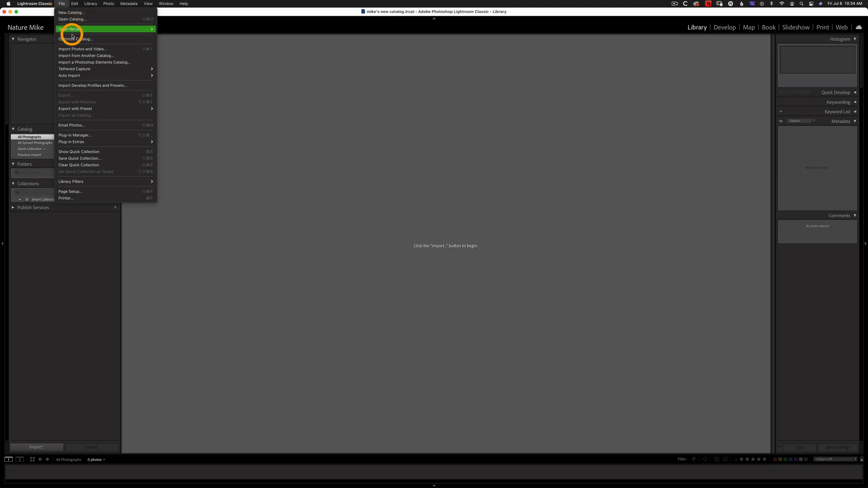
{"action": "mouse_move", "coordinate": [78, 55]}
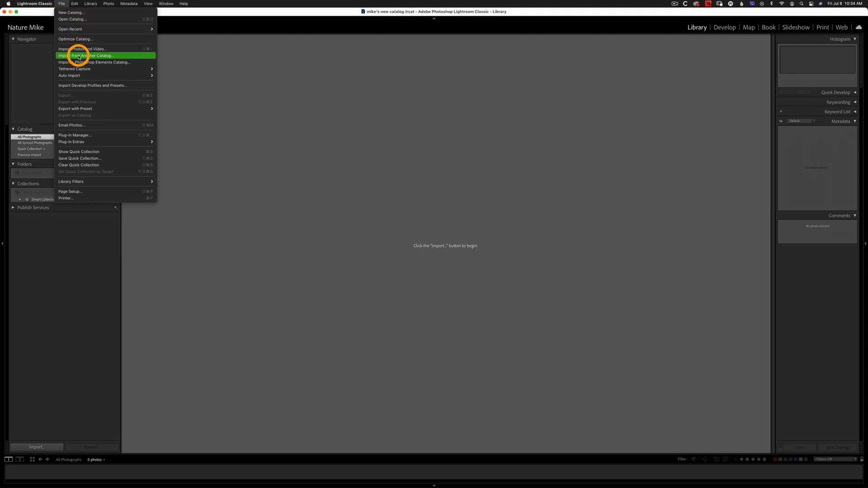
{"action": "left_click", "coordinate": [84, 56]}
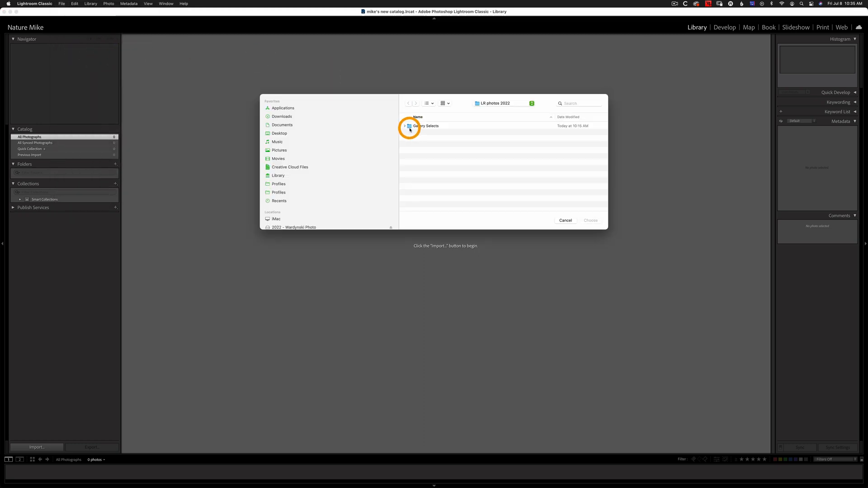
{"action": "left_click", "coordinate": [405, 125]}
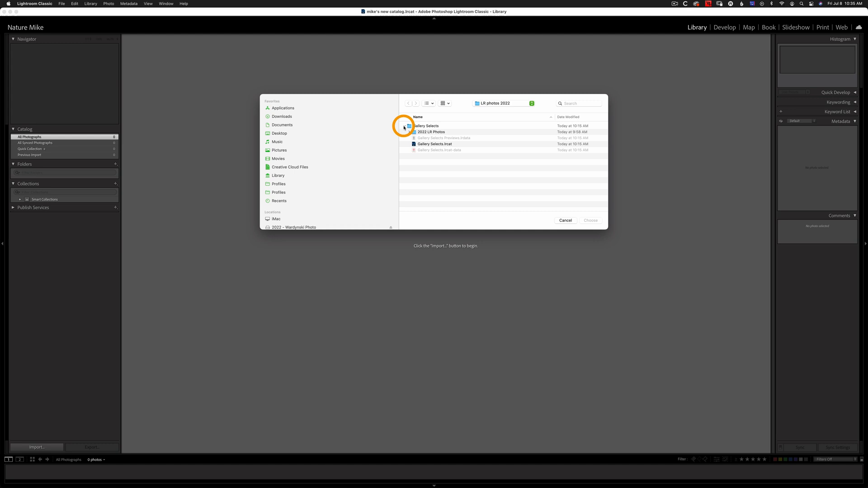
{"action": "left_click", "coordinate": [435, 144]}
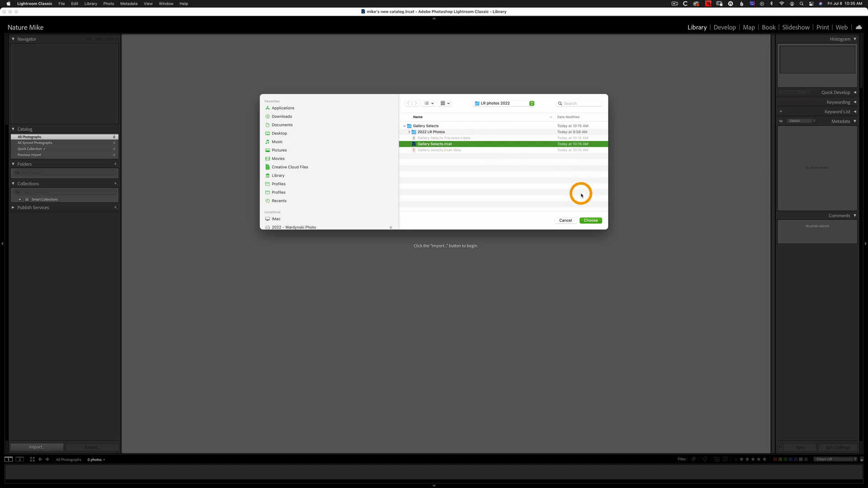
{"action": "left_click", "coordinate": [591, 221]}
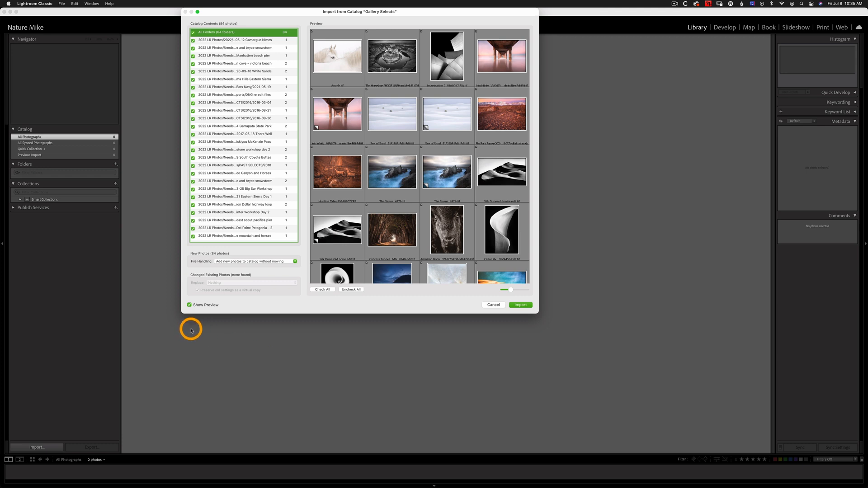
{"action": "mouse_move", "coordinate": [250, 261]}
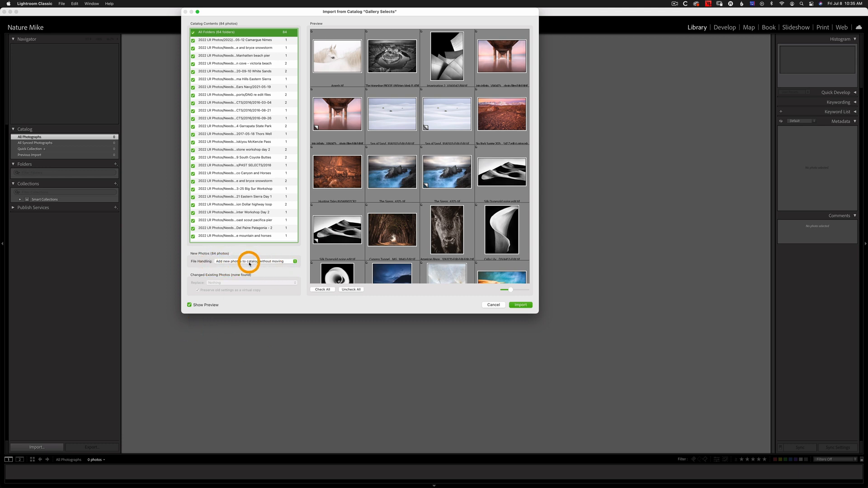
- Import the 84 photos, adding them to the catalog without moving the files
{"action": "left_click", "coordinate": [256, 262]}
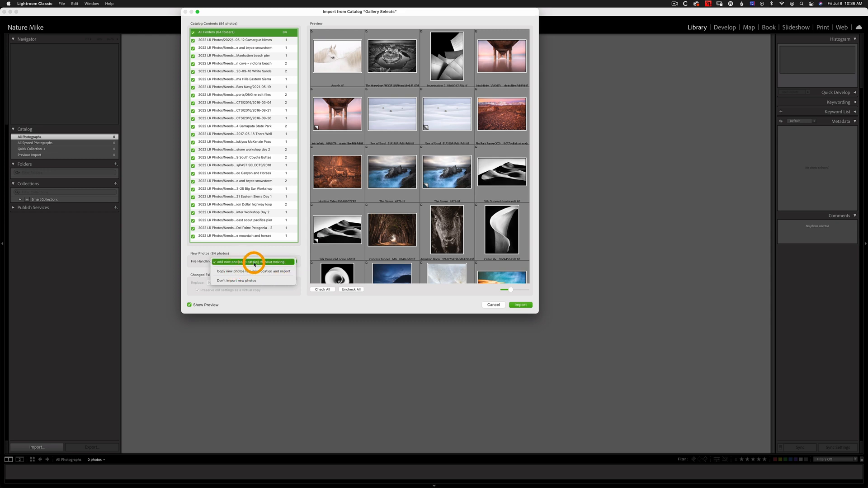
{"action": "left_click", "coordinate": [246, 261]}
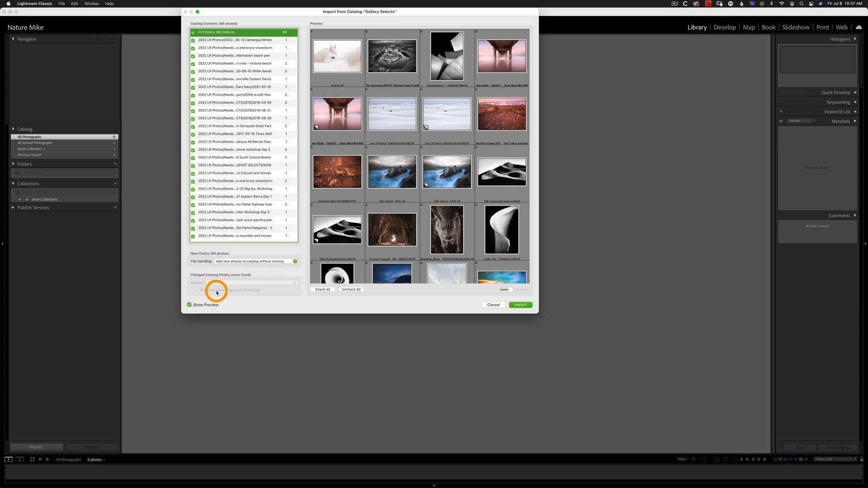
{"action": "mouse_move", "coordinate": [235, 293]}
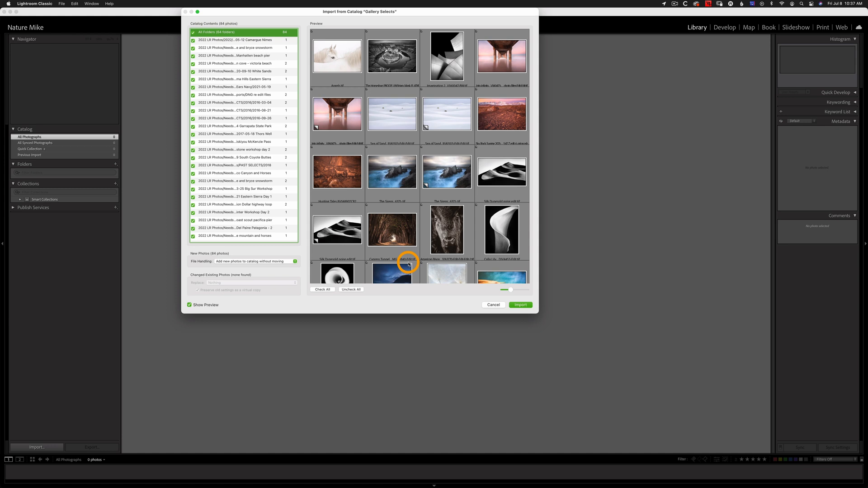
{"action": "left_click", "coordinate": [519, 305]}
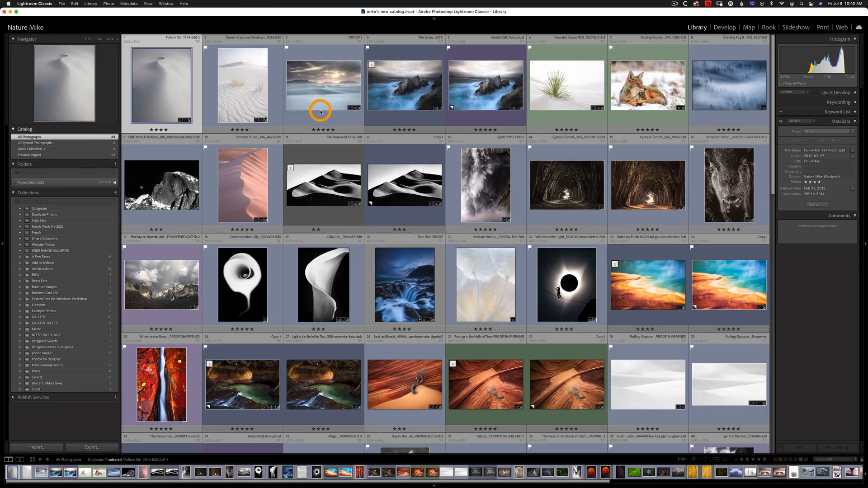
{"action": "mouse_move", "coordinate": [39, 160]}
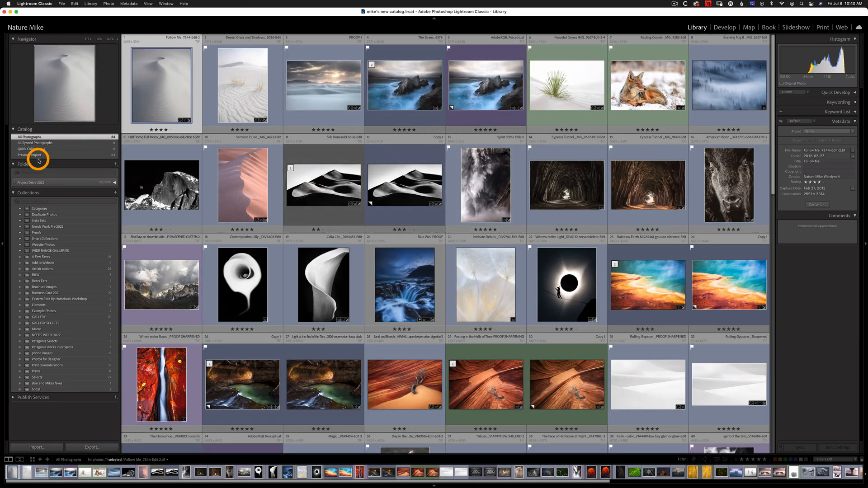
- Expand the 2022 LR Photos folder and view the GALLERY SELECTS collection's 71 photos
{"action": "left_click", "coordinate": [114, 183]}
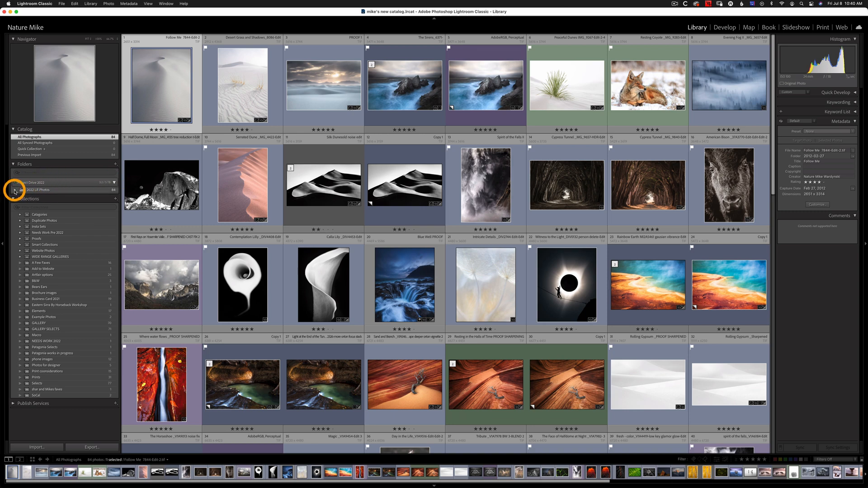
{"action": "left_click", "coordinate": [16, 190]}
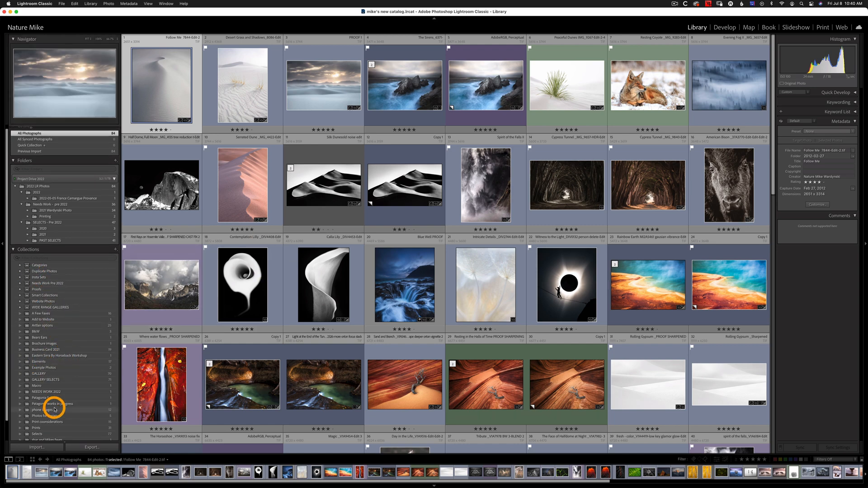
{"action": "left_click", "coordinate": [45, 376]}
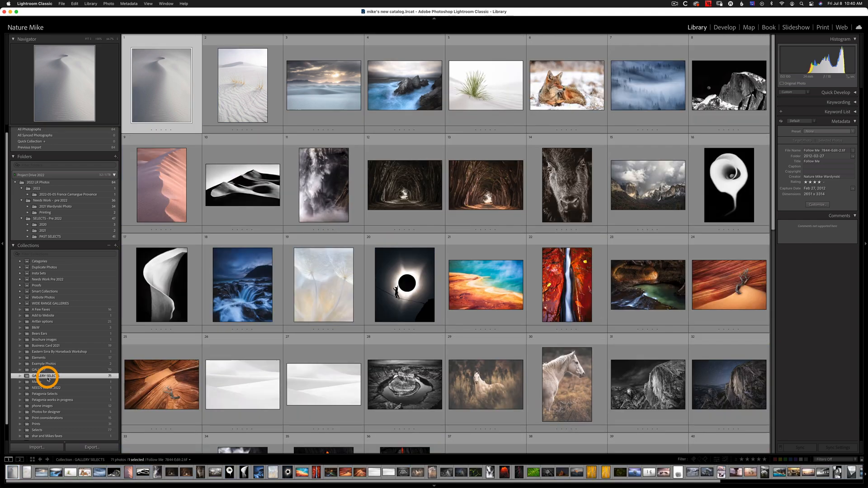
{"action": "scroll", "scroll_direction": "down", "scroll_amount": 3}
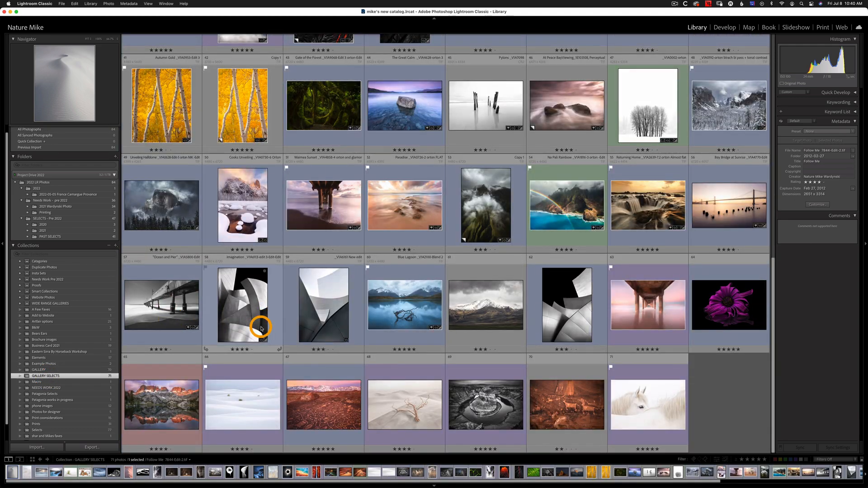